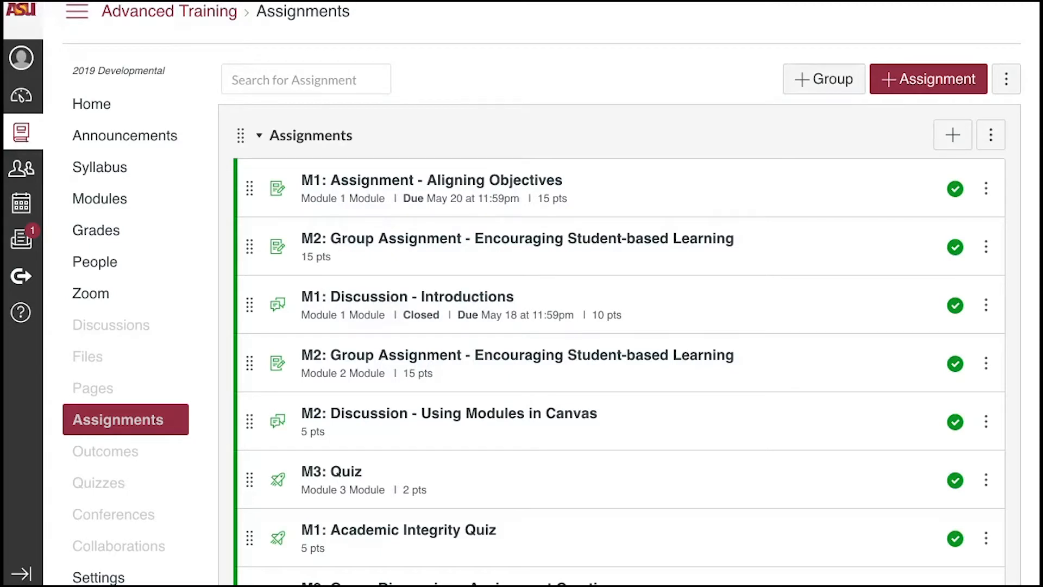
{"action": "mouse_move", "coordinate": [326, 420]}
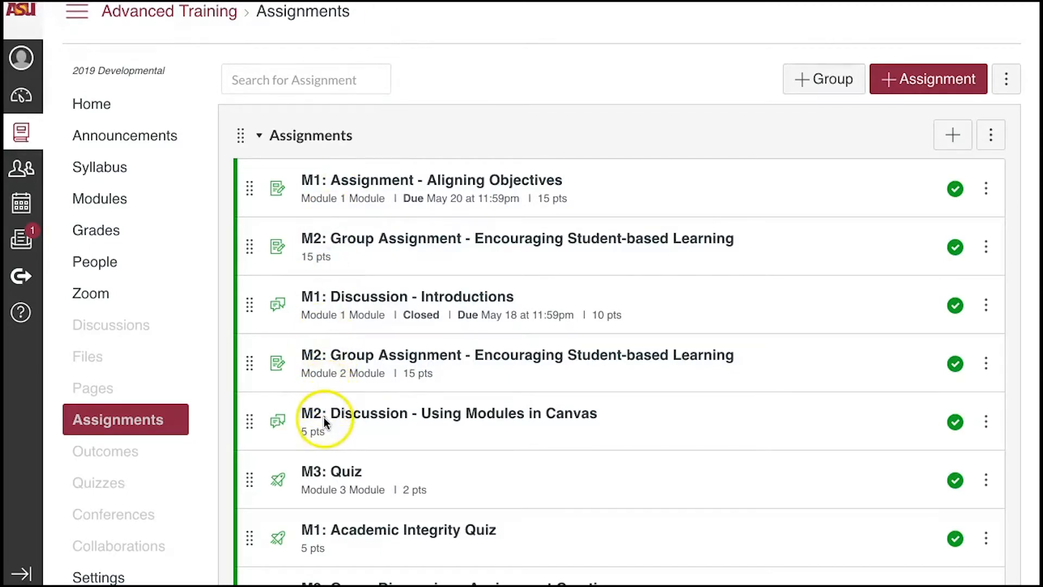
{"action": "mouse_move", "coordinate": [336, 359]}
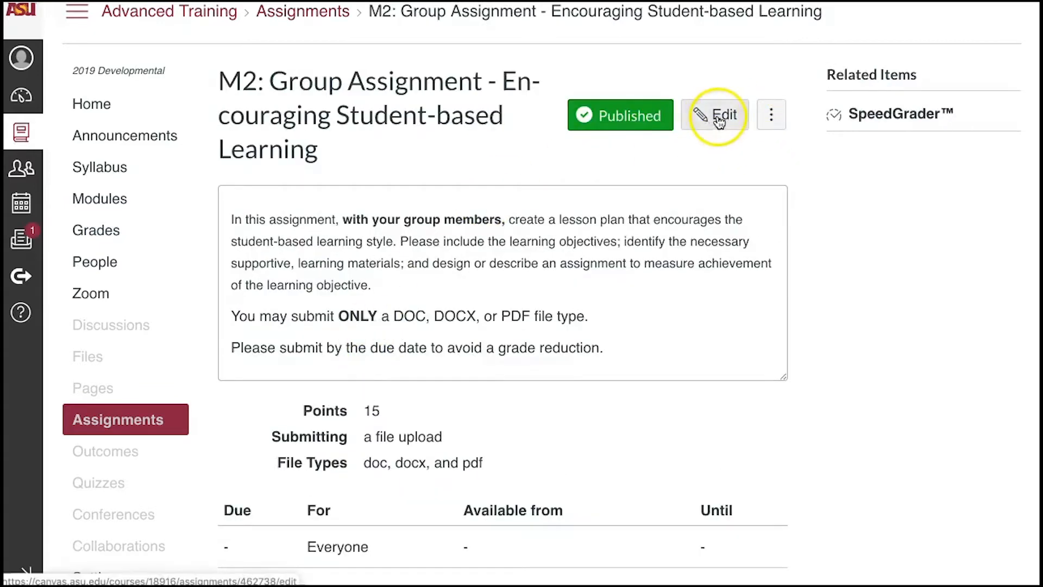
- Edit the assignment and confirm Online submission with File Uploads restricted to doc, docx, pdf
{"action": "left_click", "coordinate": [715, 114]}
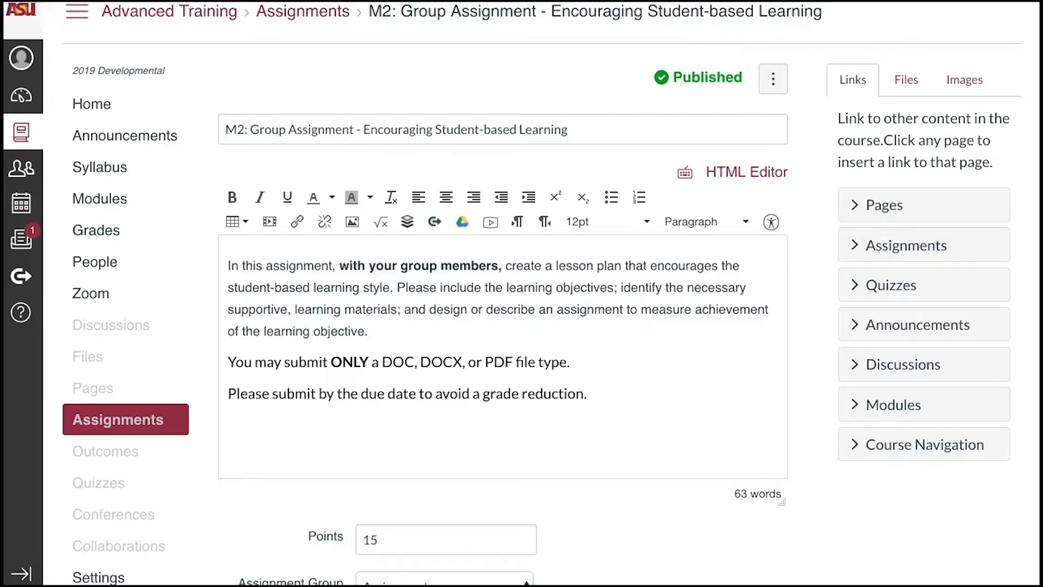
{"action": "scroll", "scroll_direction": "down", "scroll_amount": 3}
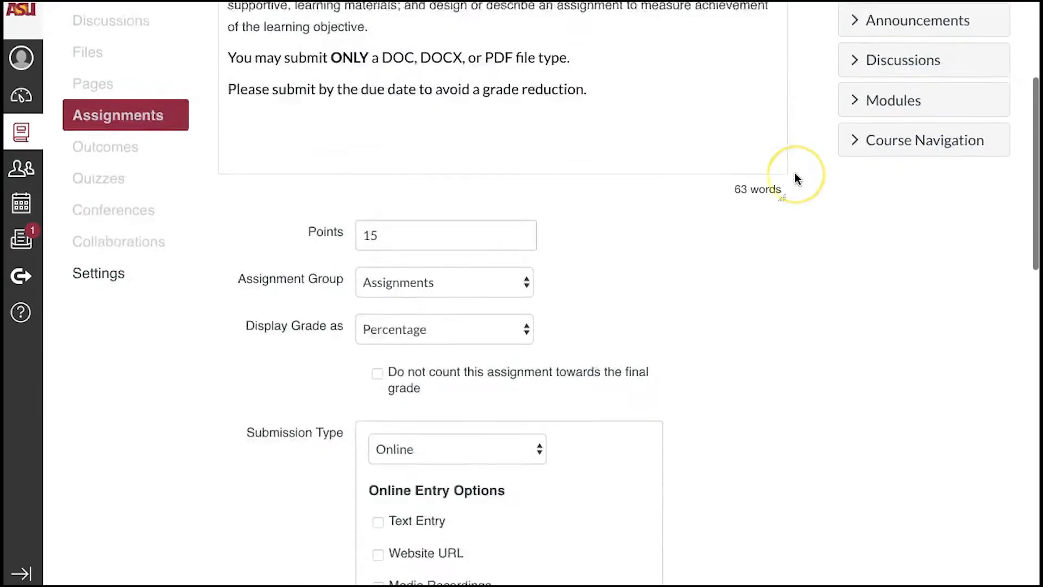
{"action": "scroll", "scroll_direction": "down", "scroll_amount": 3}
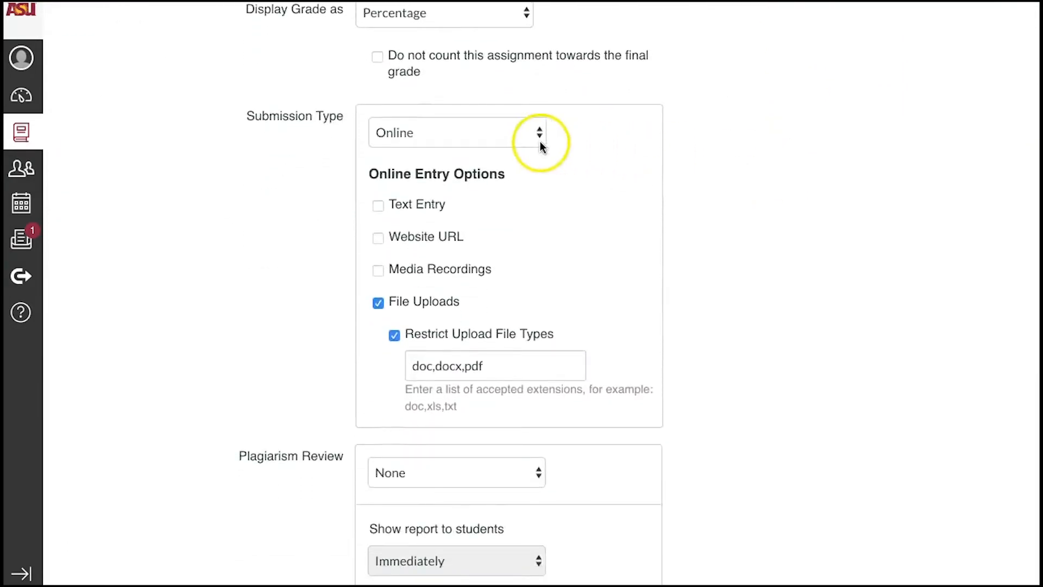
{"action": "mouse_move", "coordinate": [539, 139]}
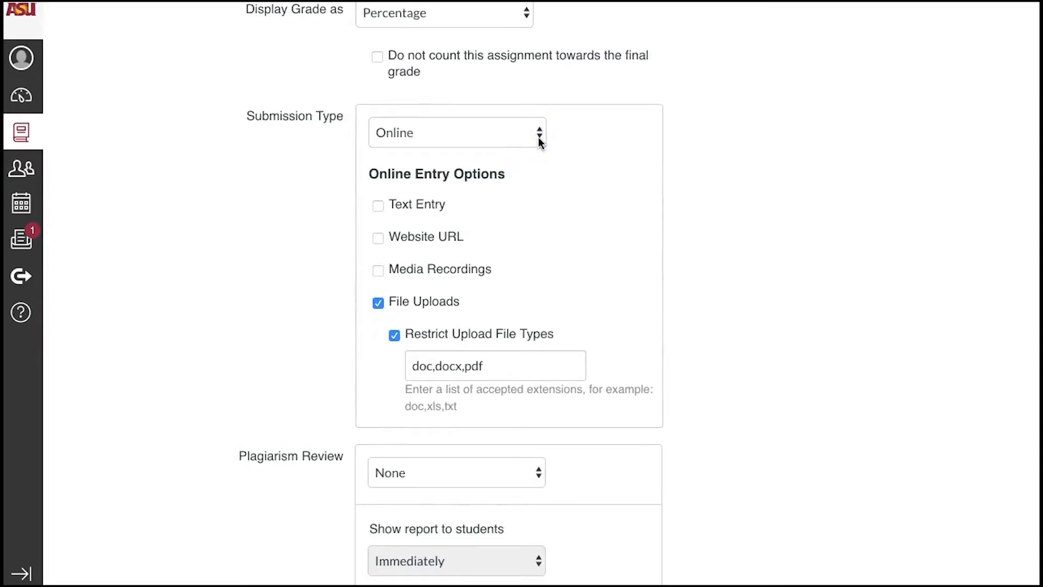
{"action": "mouse_move", "coordinate": [378, 302]}
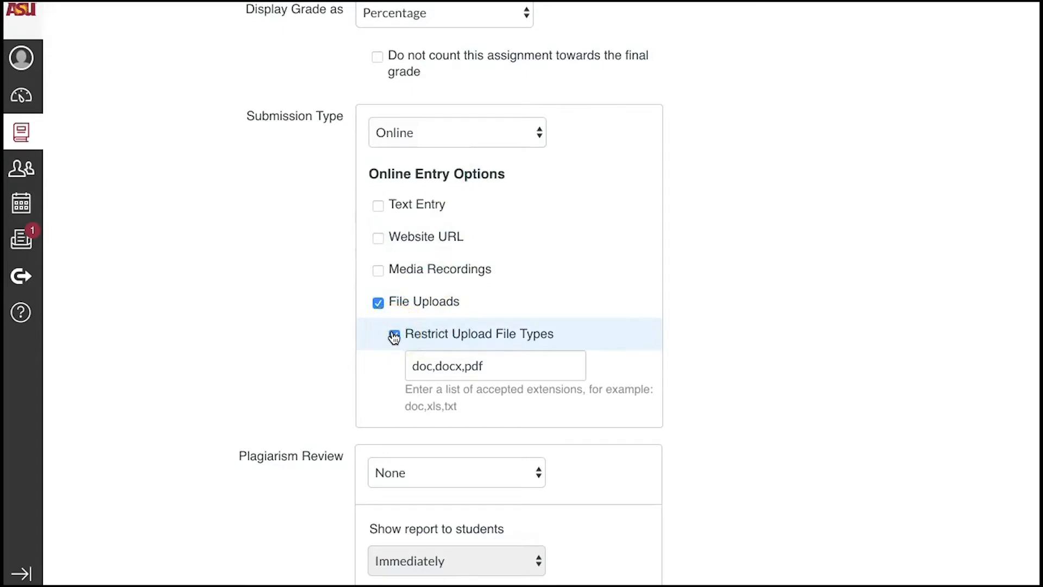
{"action": "left_click", "coordinate": [377, 335]}
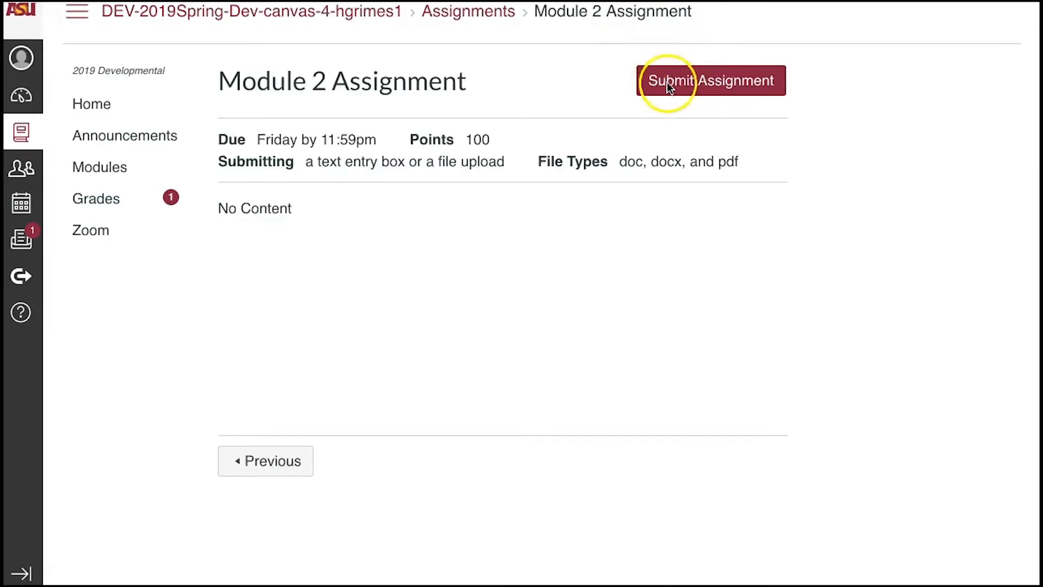
- Start a student submission for Module 2 Assignment and browse for a file to upload
{"action": "left_click", "coordinate": [711, 80]}
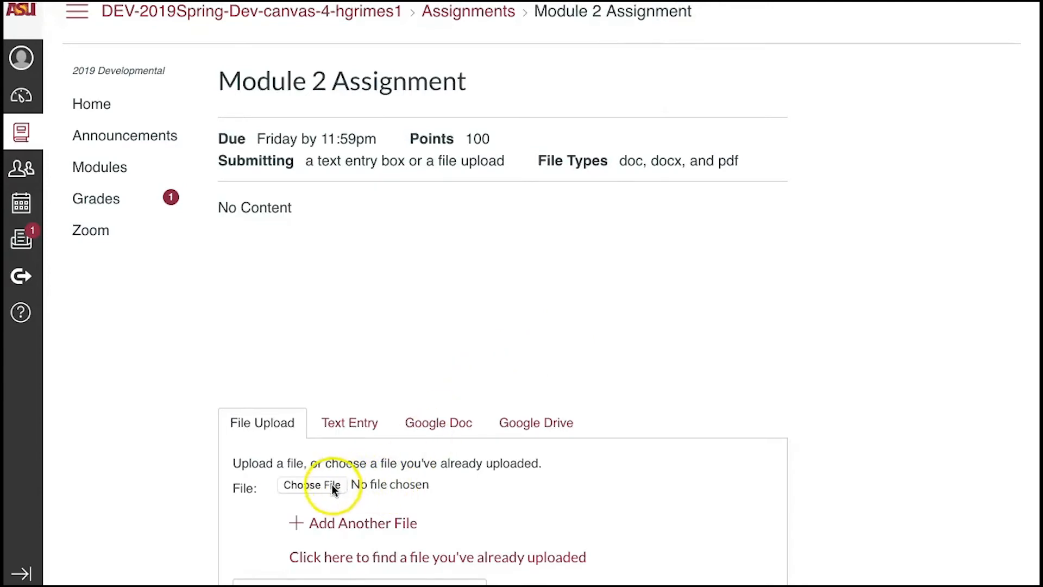
{"action": "left_click", "coordinate": [311, 484]}
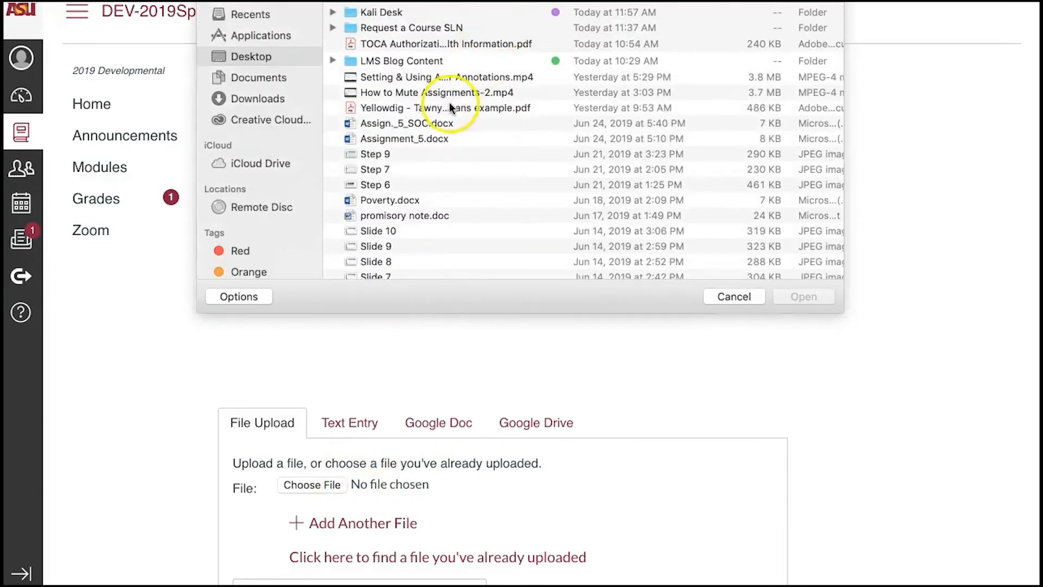
{"action": "mouse_move", "coordinate": [270, 26]}
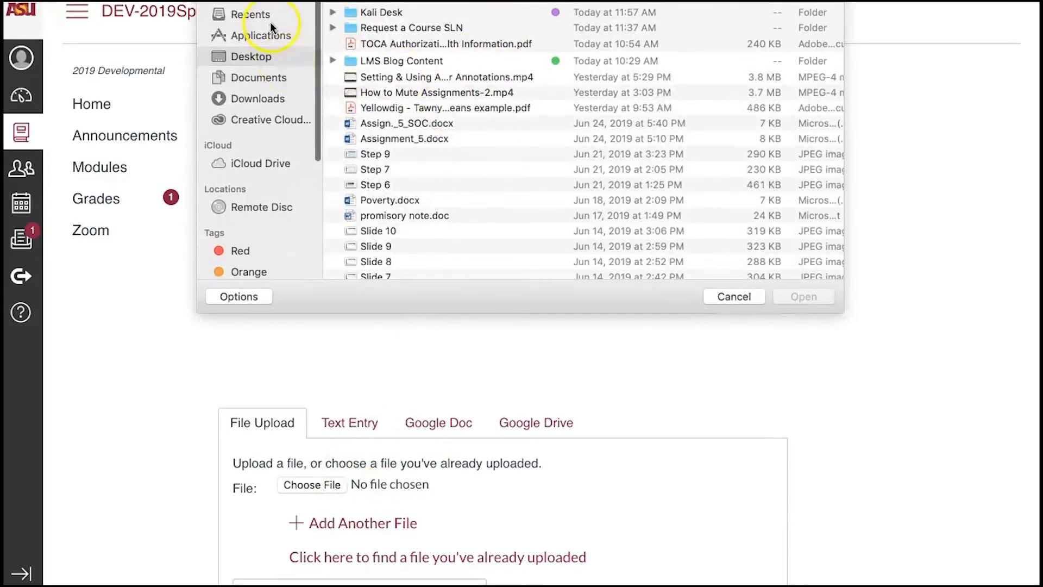